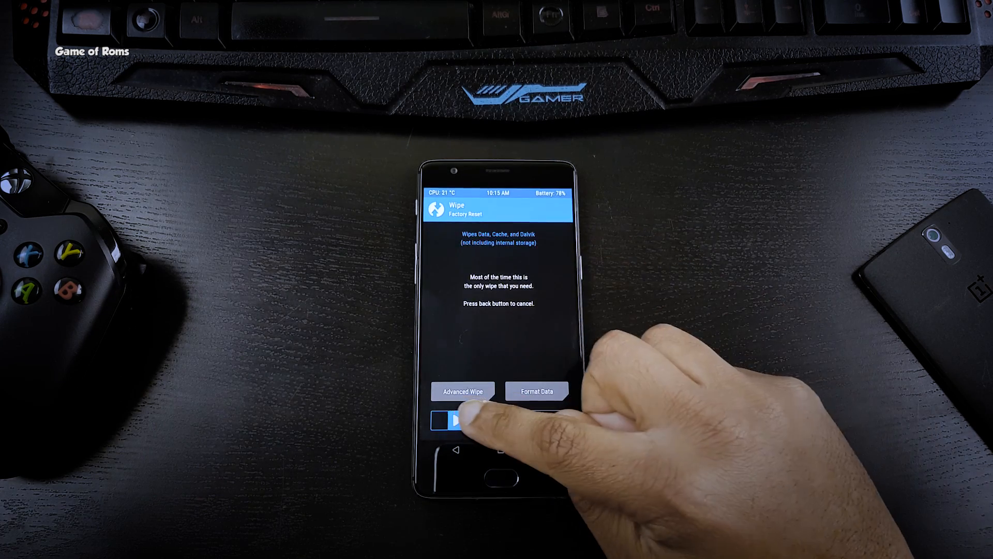
Factory-reset the phone in TWRP and flash the queued zips, ending with Open GApps
drag(453, 420, 545, 420)
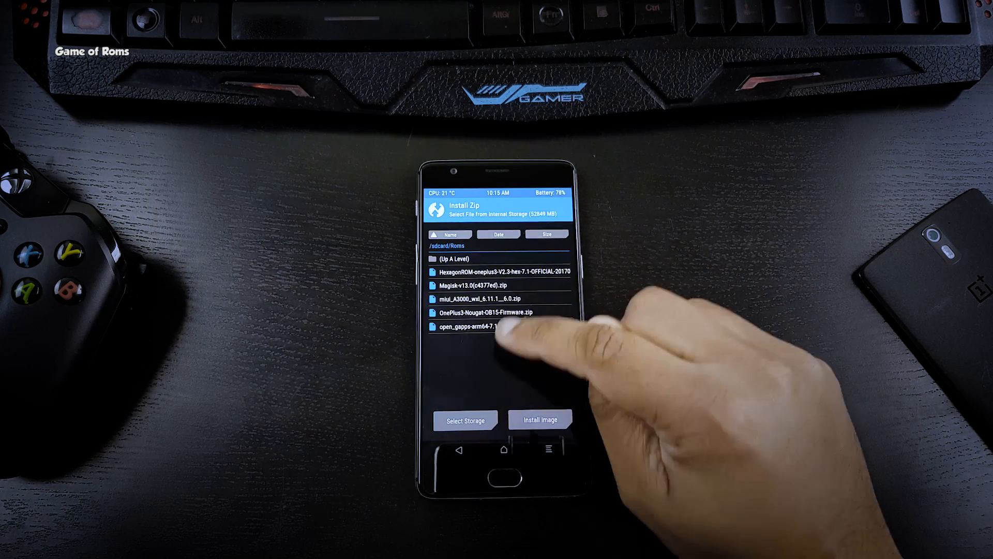
click(481, 327)
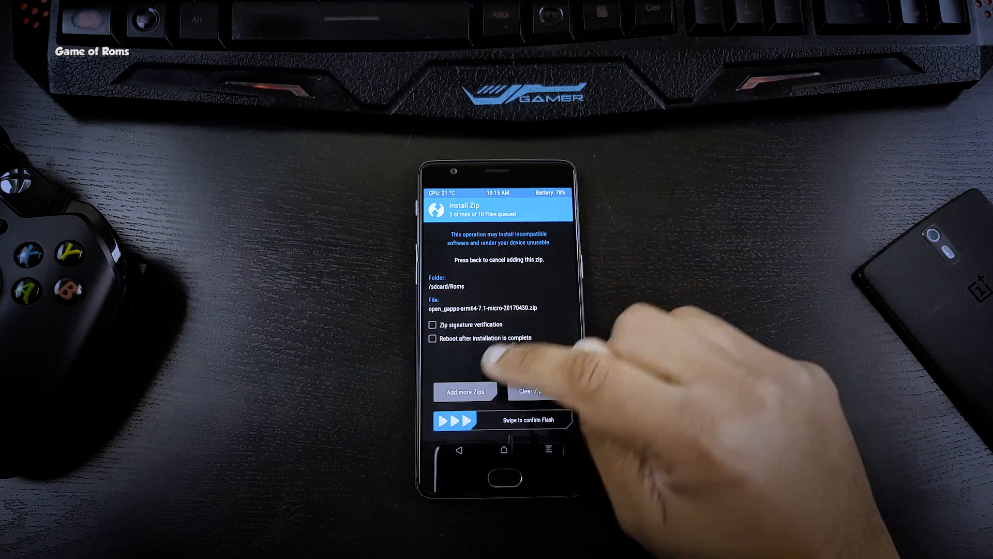
drag(456, 420, 558, 420)
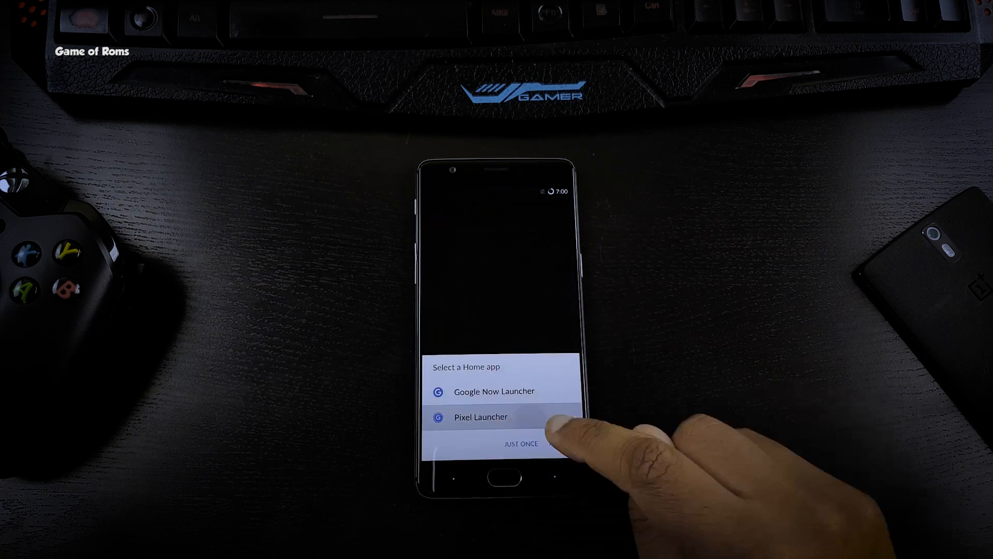
Pick Pixel Launcher as home app, view the empty recents screen, and return home
click(521, 444)
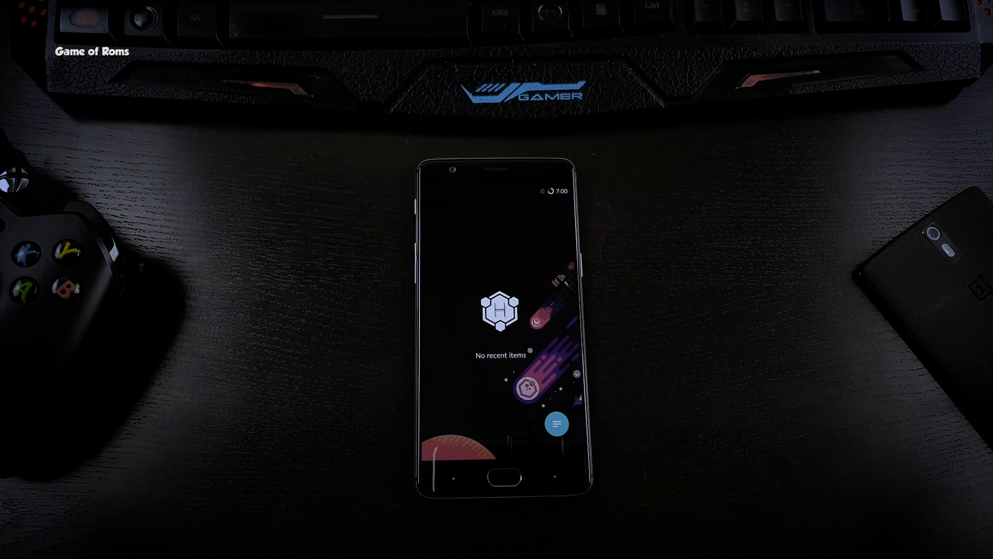
click(502, 474)
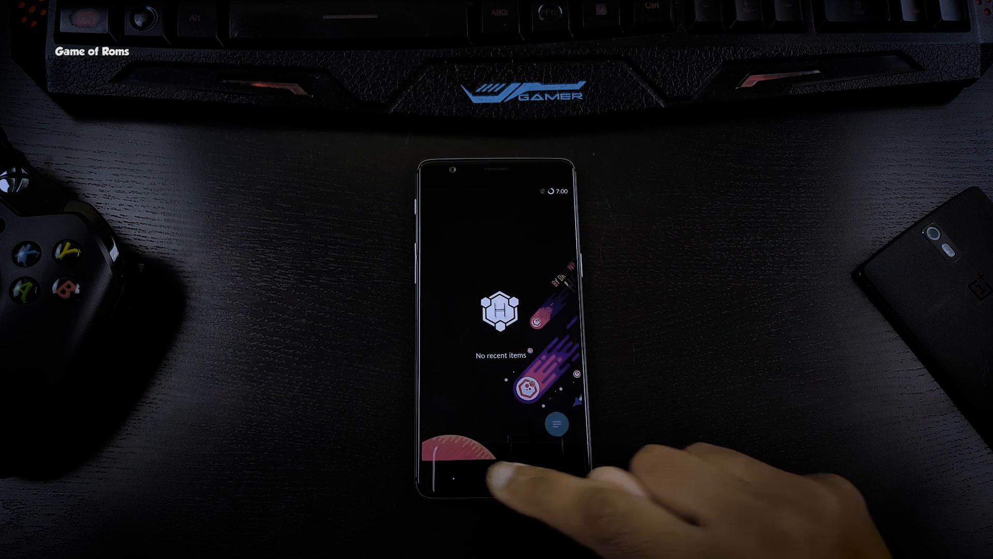
click(500, 482)
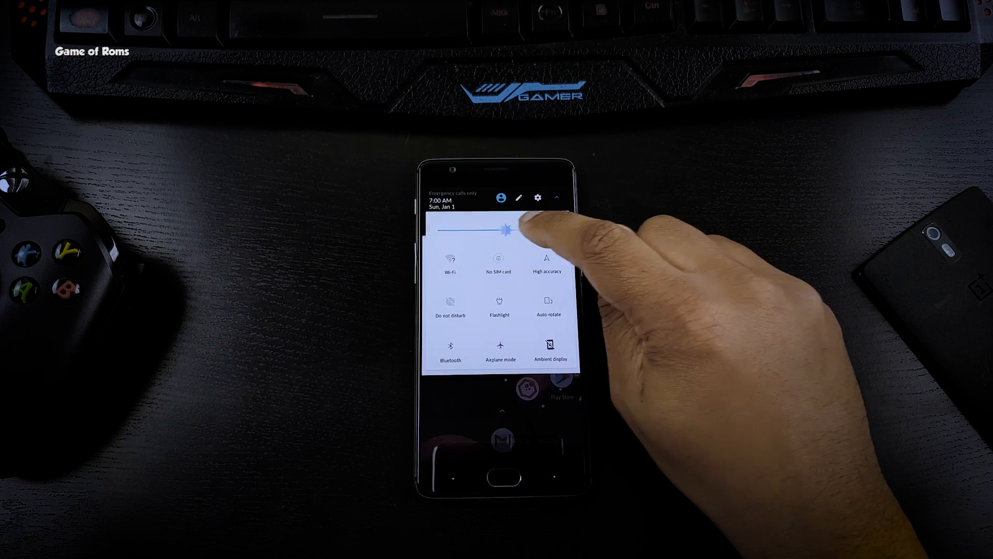
Lower the brightness slider, then scroll Settings down to Personalization > Hexagon ROM
drag(513, 226, 482, 226)
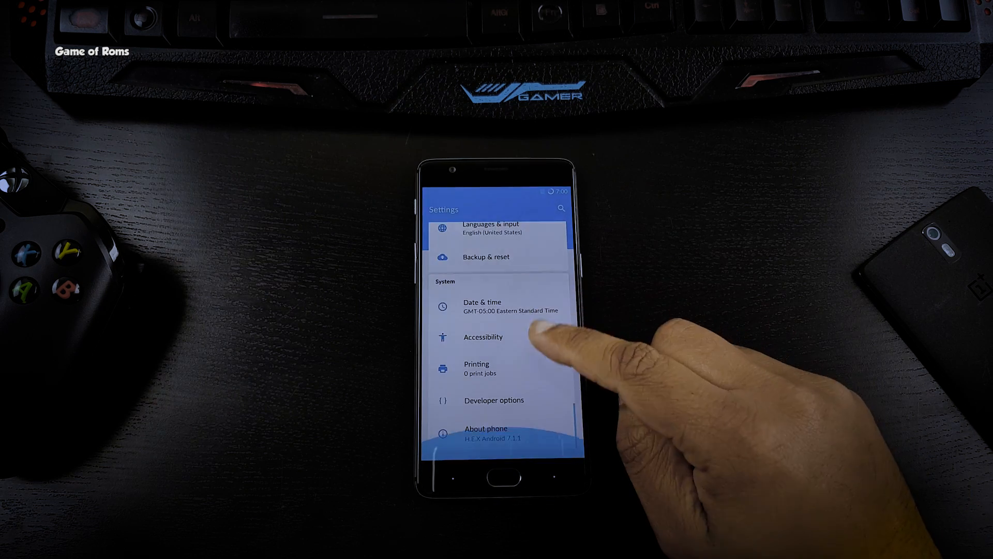
click(484, 428)
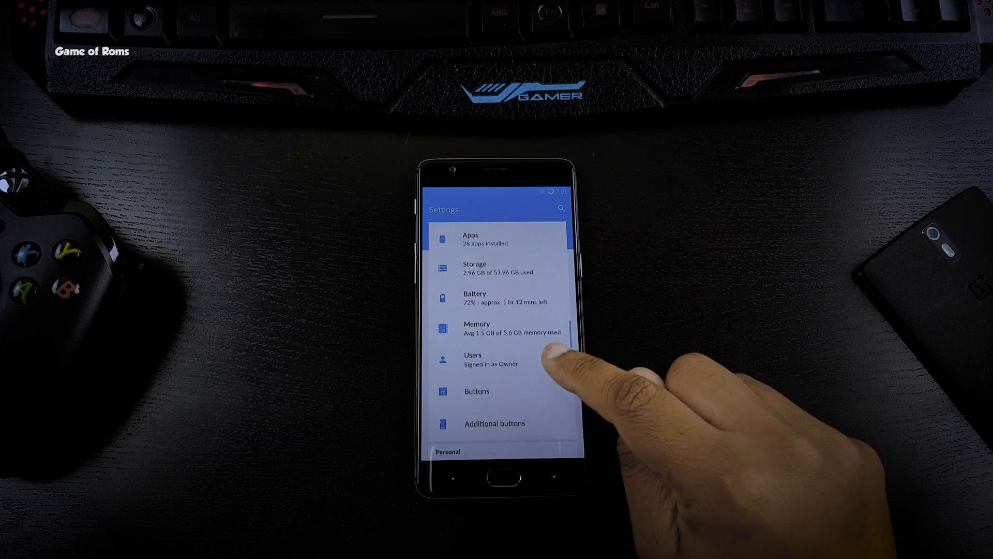
scroll(down, 3)
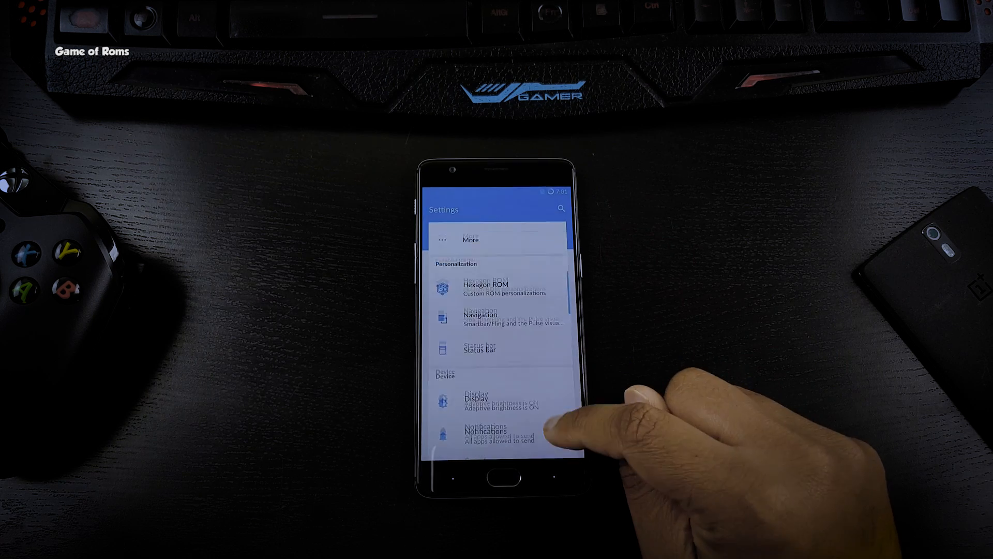
scroll(down, 3)
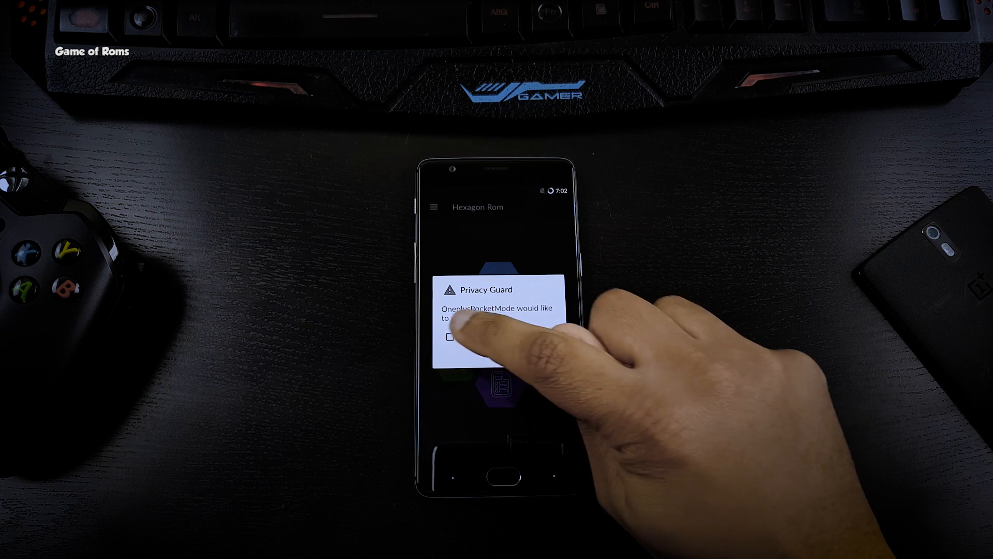
Answer the PocketMode Privacy Guard prompt and open Status bar from the section drawer
click(451, 336)
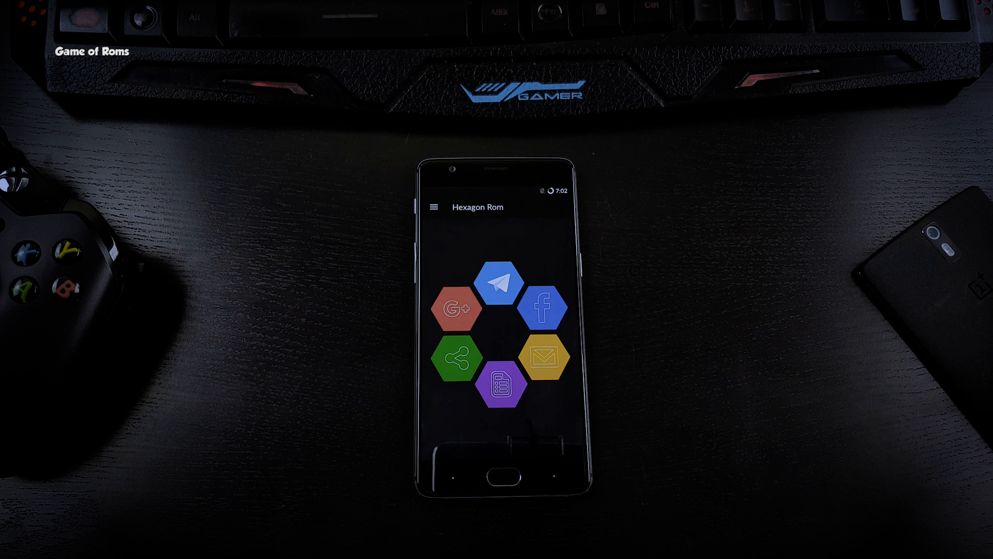
click(434, 207)
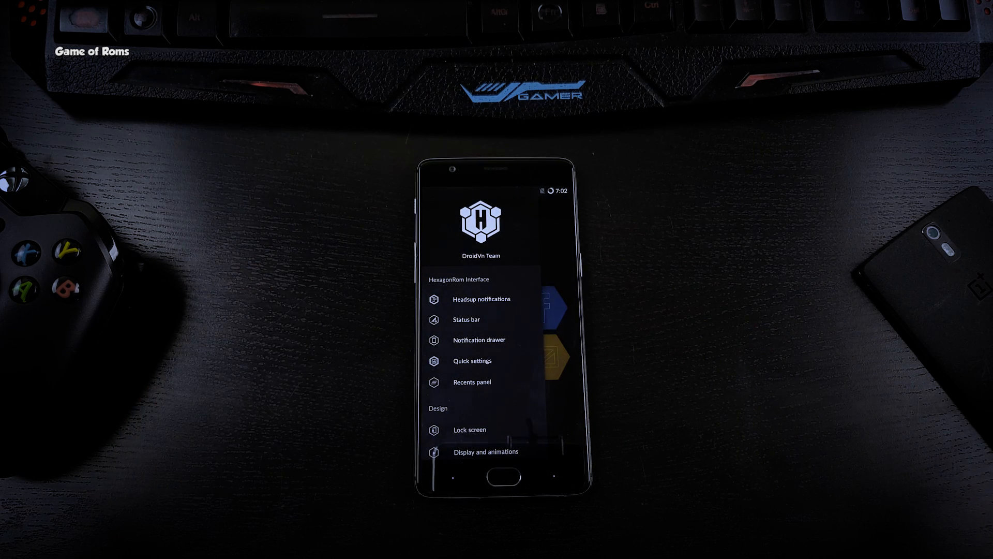
scroll(down, 3)
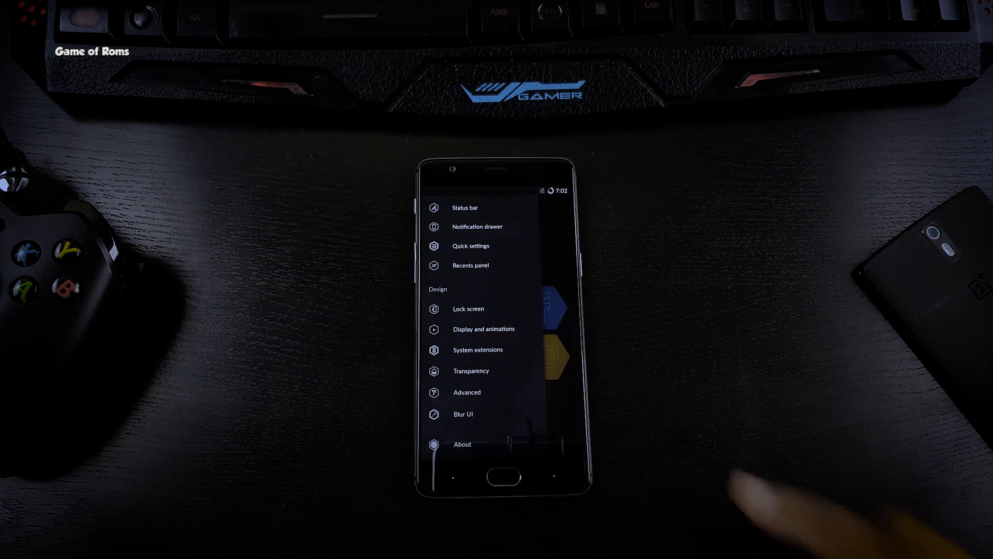
click(464, 206)
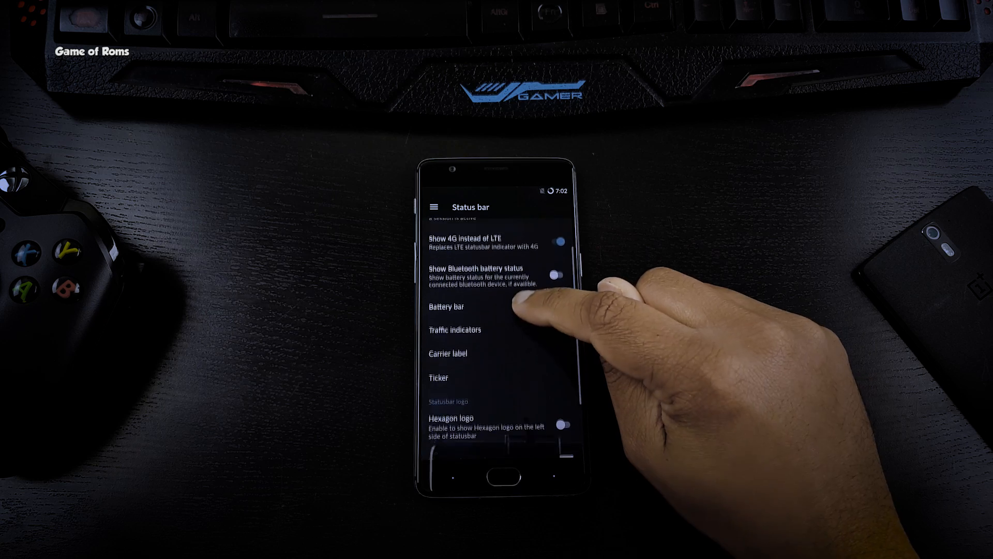
Scroll past Battery bar and Hexagon logo options and open Traffic indicators
scroll(down, 3)
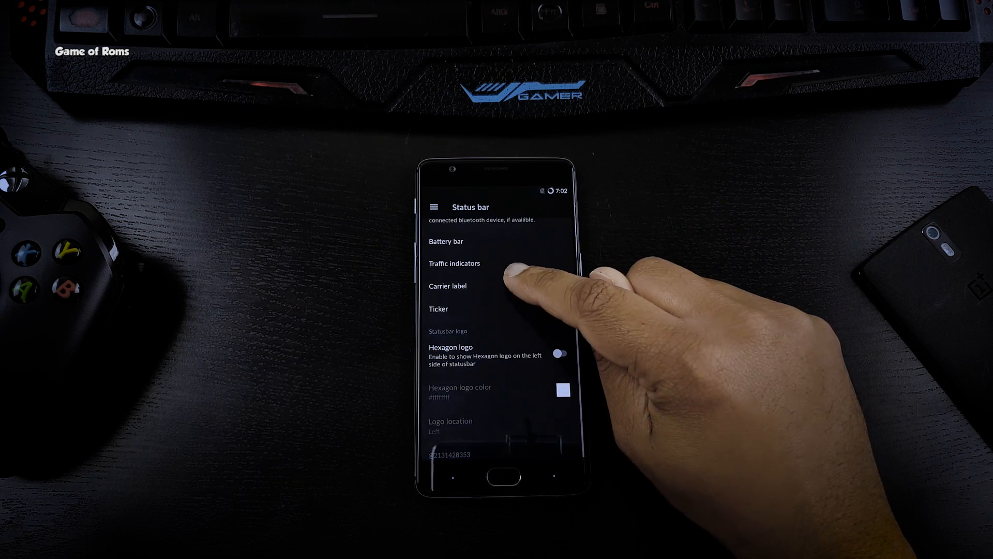
click(559, 353)
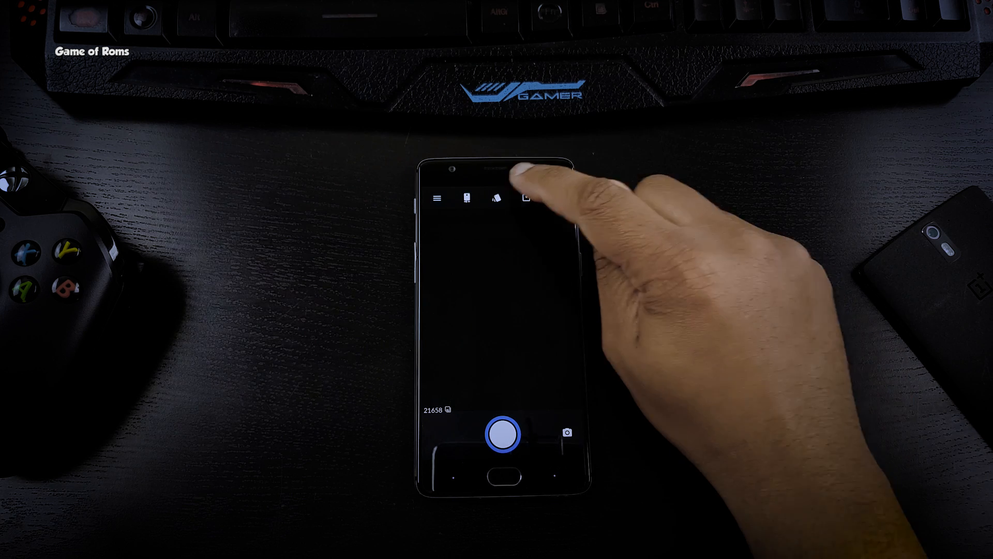
Open Camera, view Music's Sort by options, then the dialer's empty Contacts tab
click(495, 198)
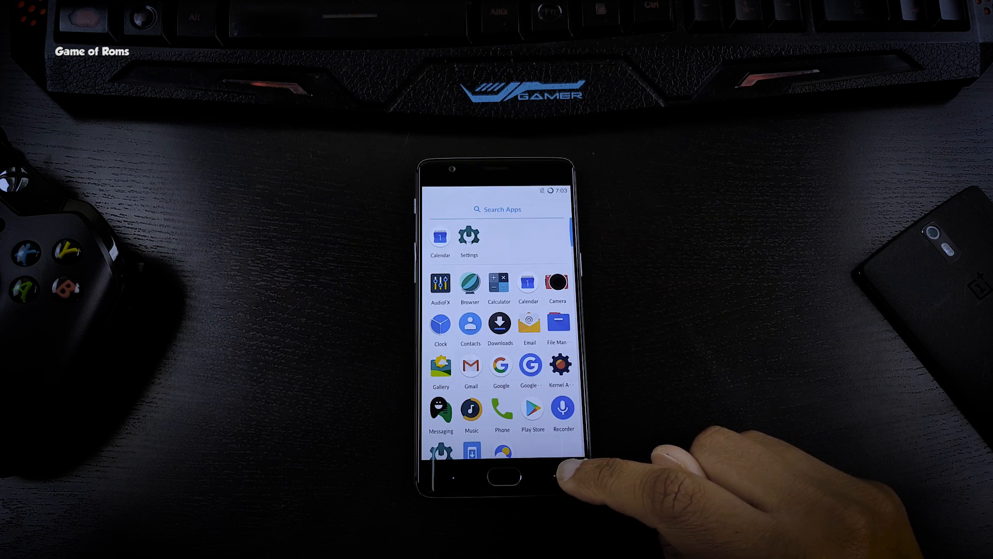
scroll(down, 3)
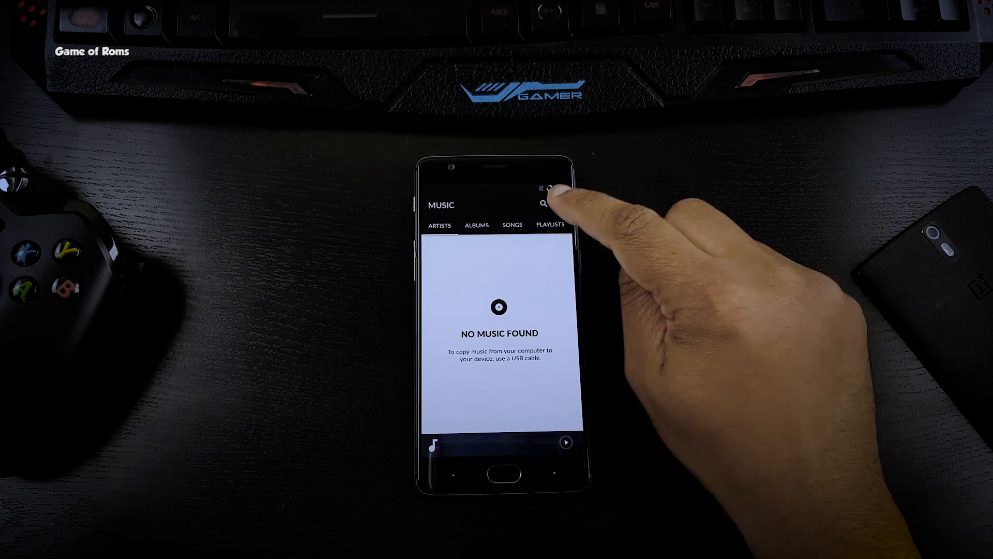
click(549, 189)
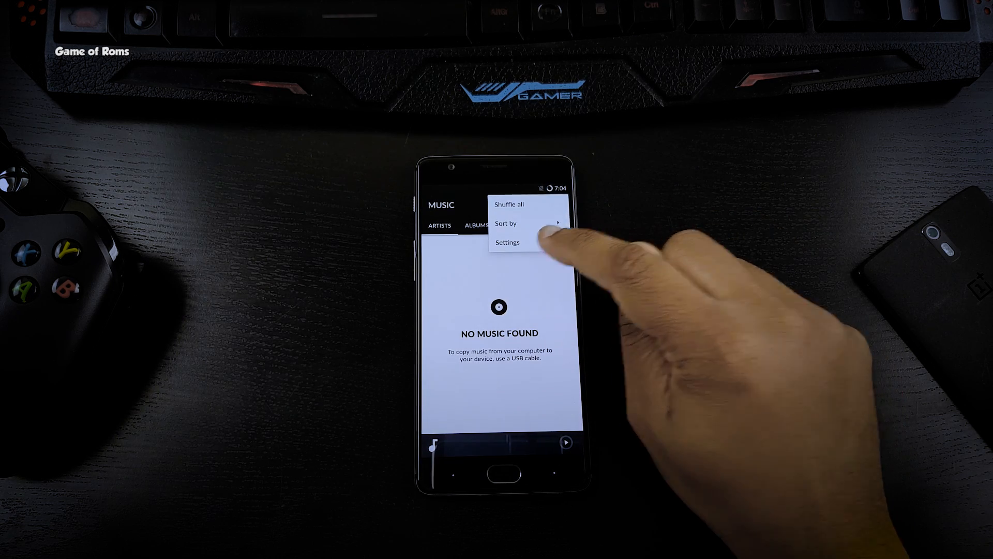
click(506, 242)
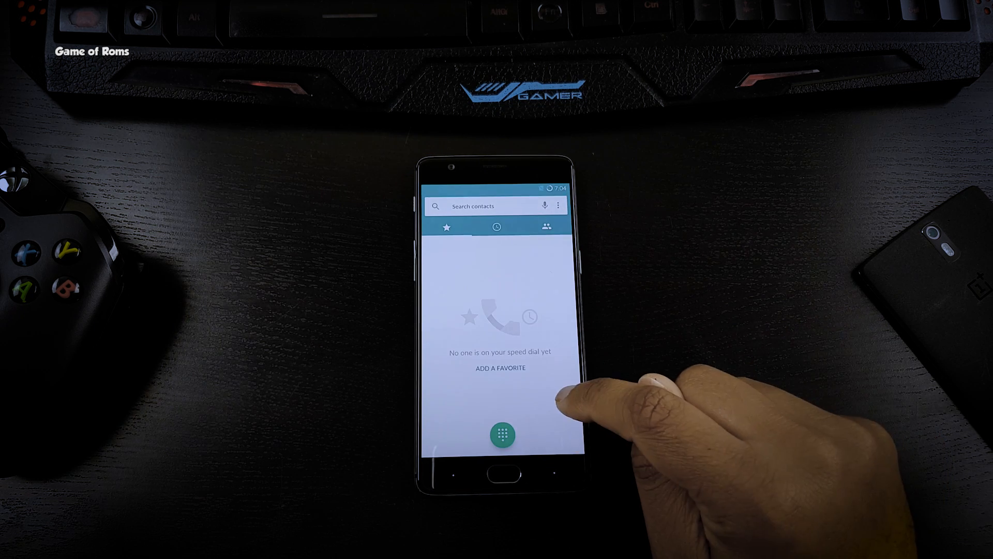
click(545, 227)
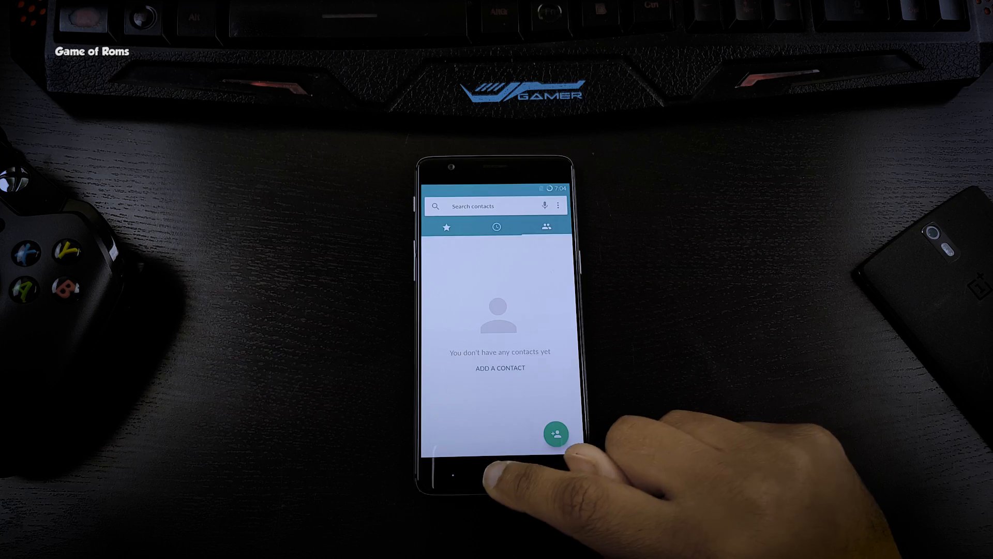